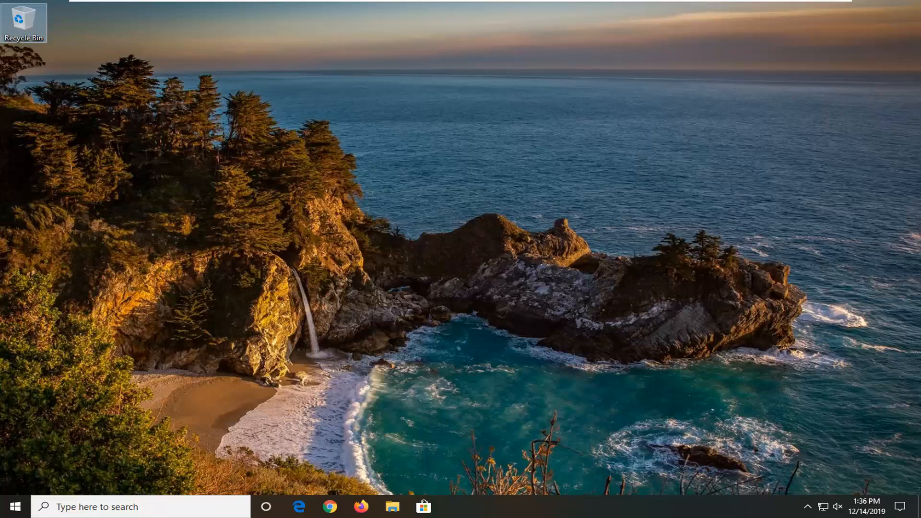
mouse_move(774, 223)
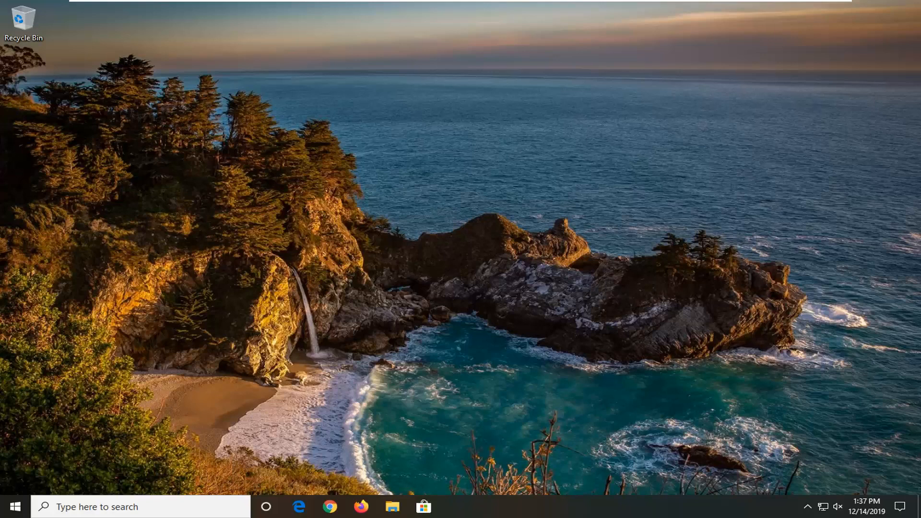
mouse_move(375, 255)
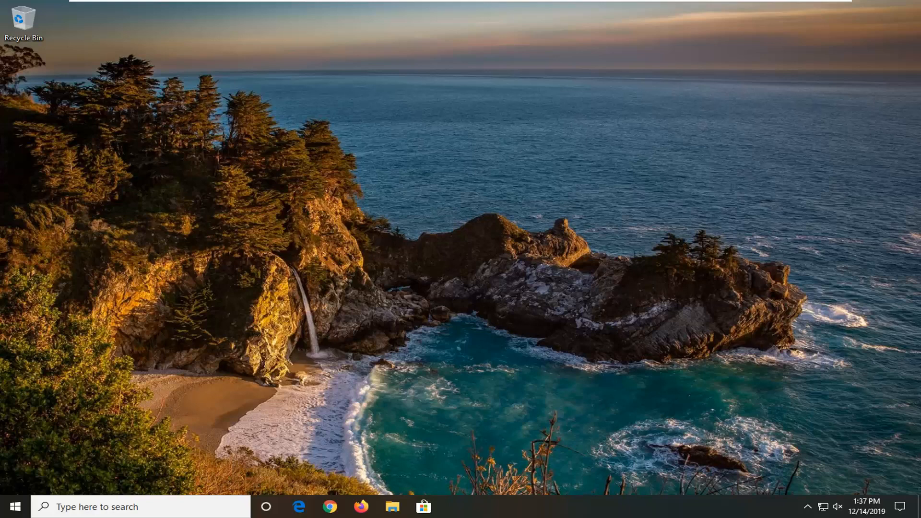
mouse_move(476, 399)
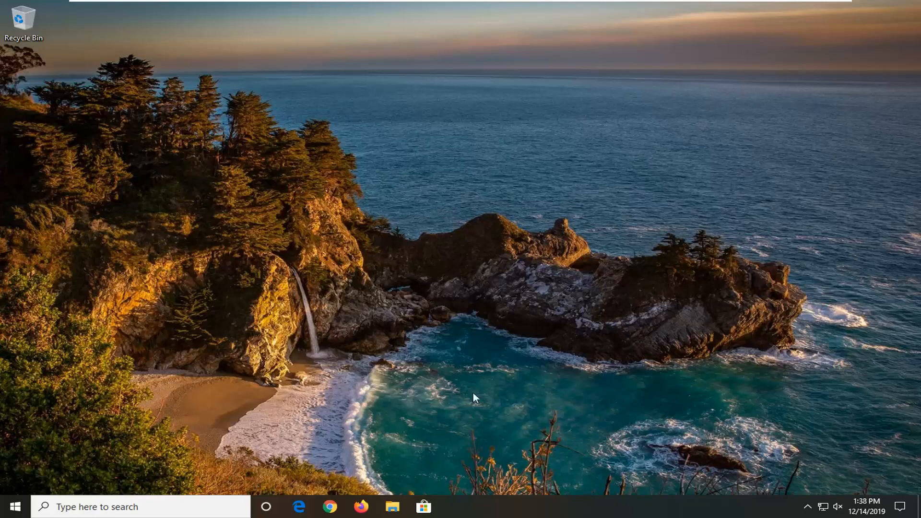
Search for troubleshooting settings and go to the Troubleshoot page in Settings
left_click(14, 506)
type("troubleshoot")
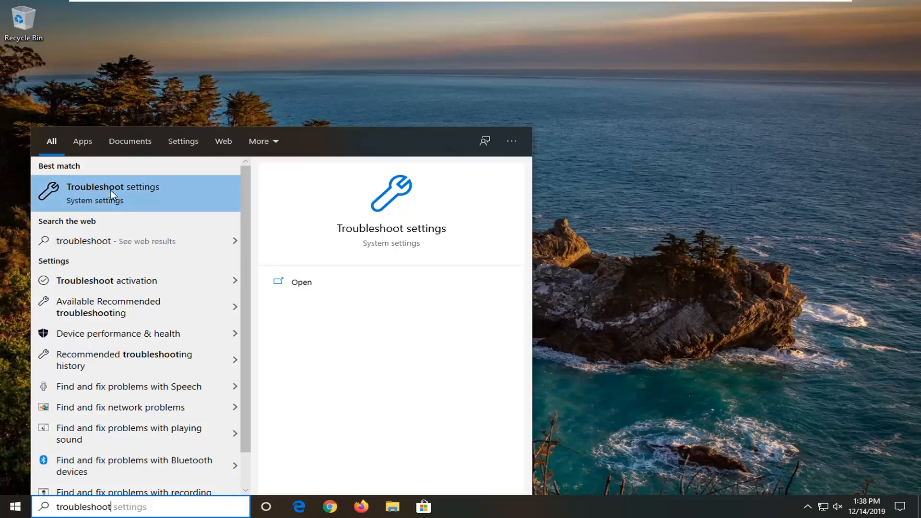
left_click(113, 187)
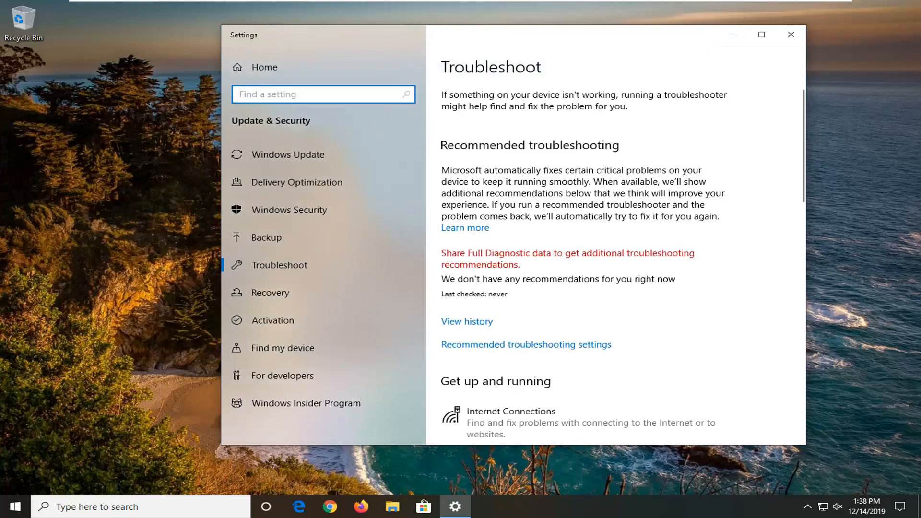
Under Find and fix other problems, select the Network Adapter troubleshooter
scroll("down", 3)
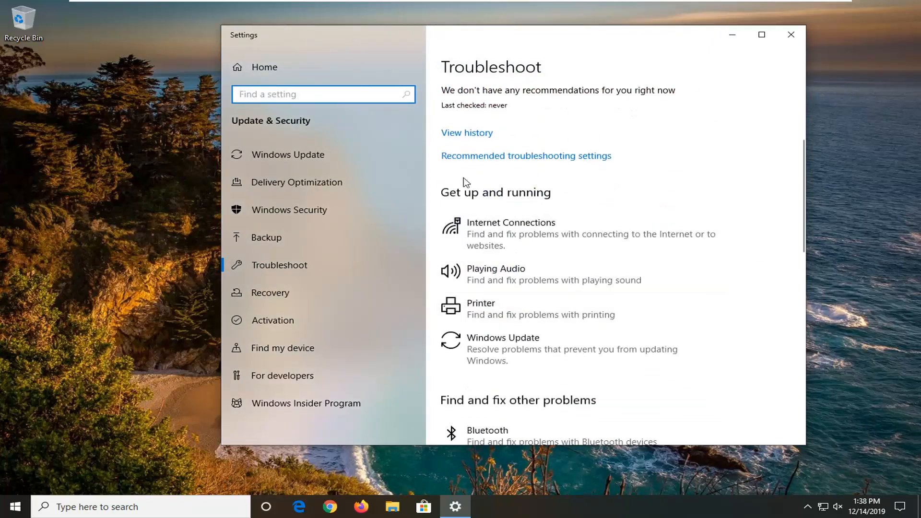
scroll("down", 3)
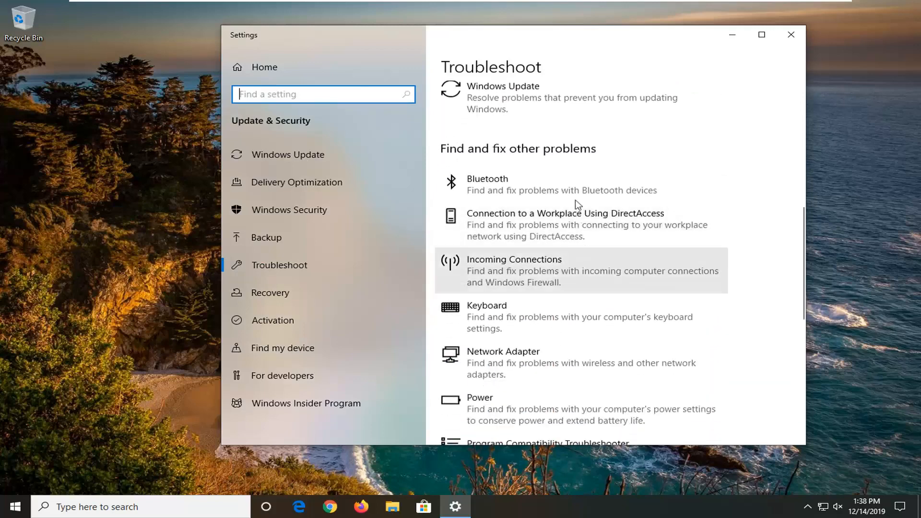
scroll("down", 3)
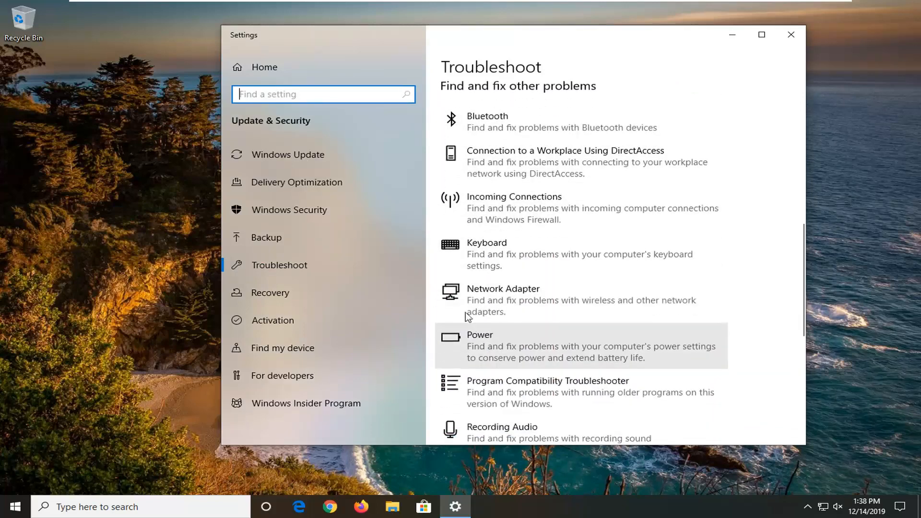
mouse_move(494, 307)
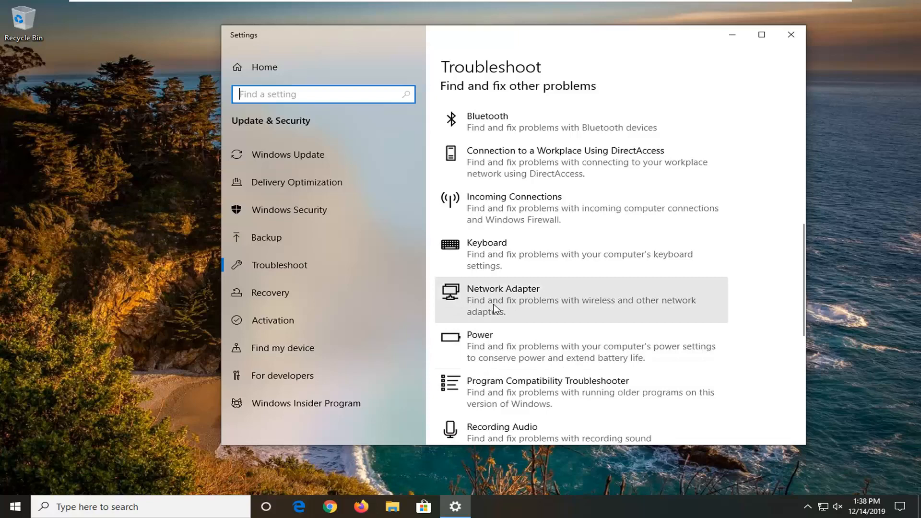
mouse_move(542, 310)
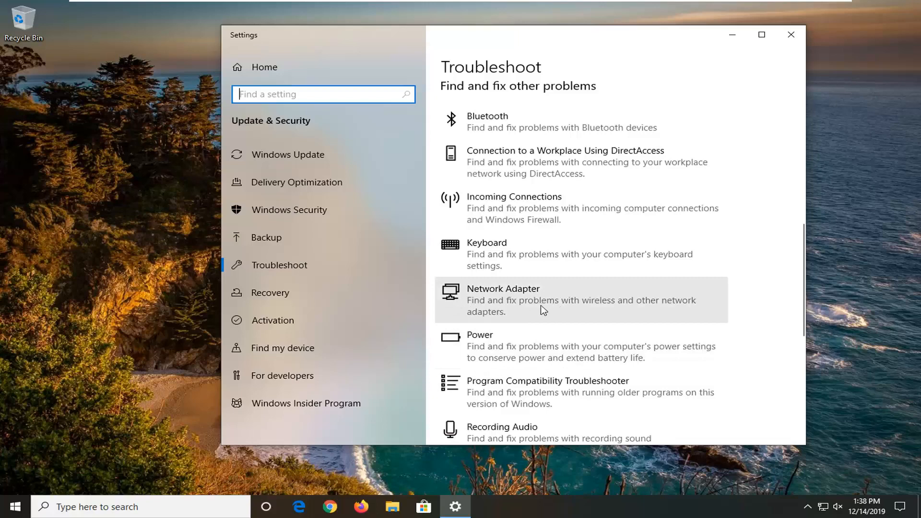
left_click(579, 300)
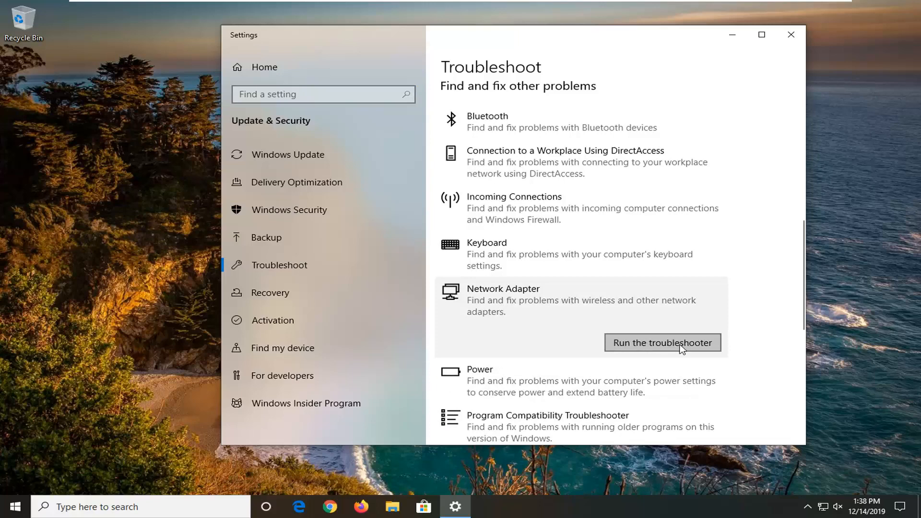
Run the Network Adapter troubleshooter, which couldn't identify the problem, then close it
left_click(661, 343)
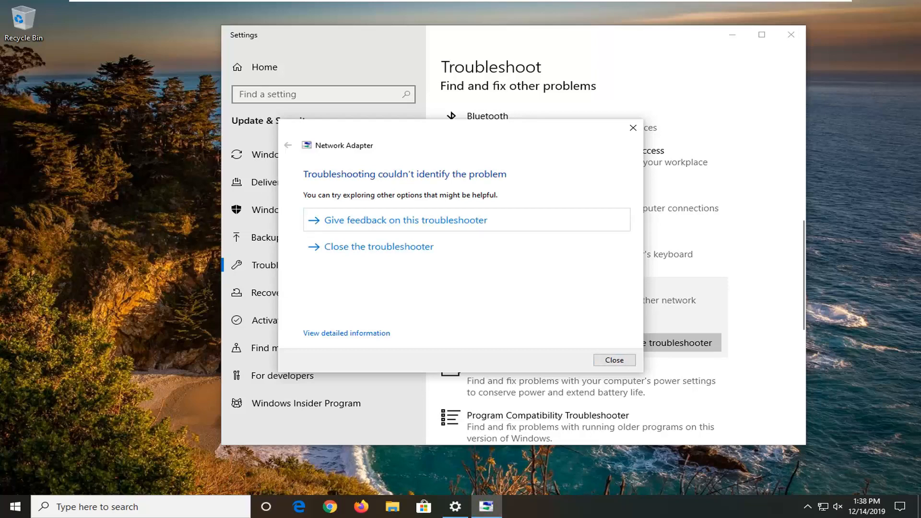
mouse_move(410, 180)
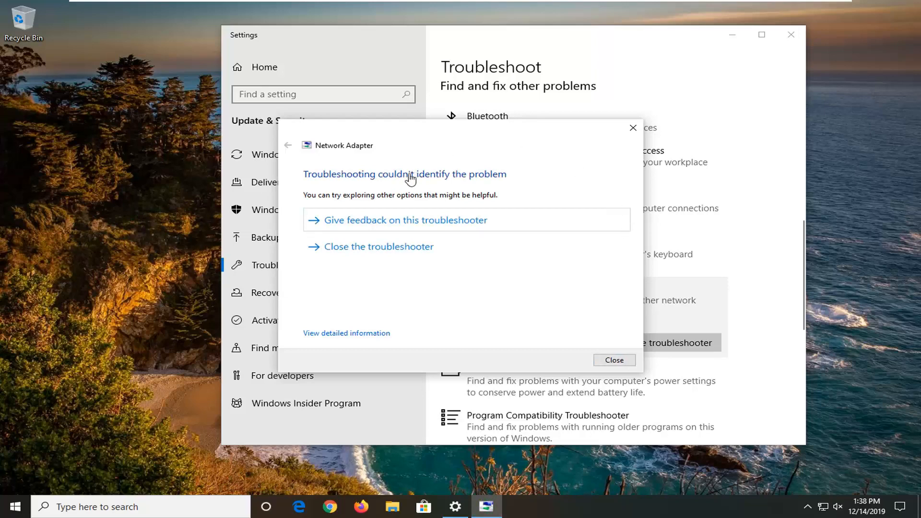
mouse_move(387, 199)
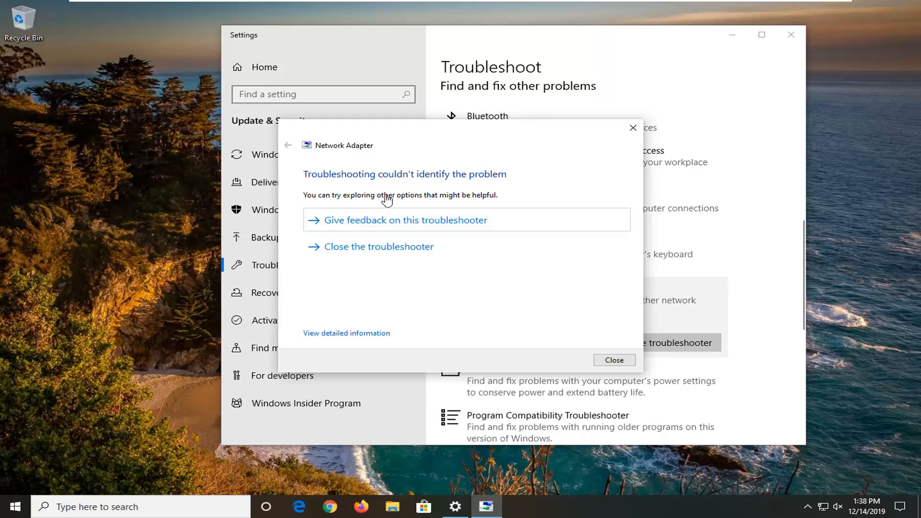
mouse_move(430, 259)
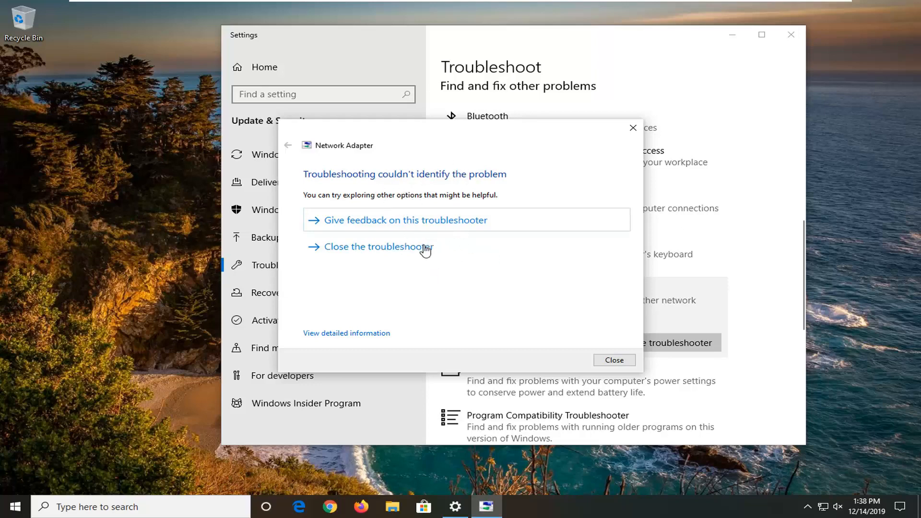
mouse_move(446, 228)
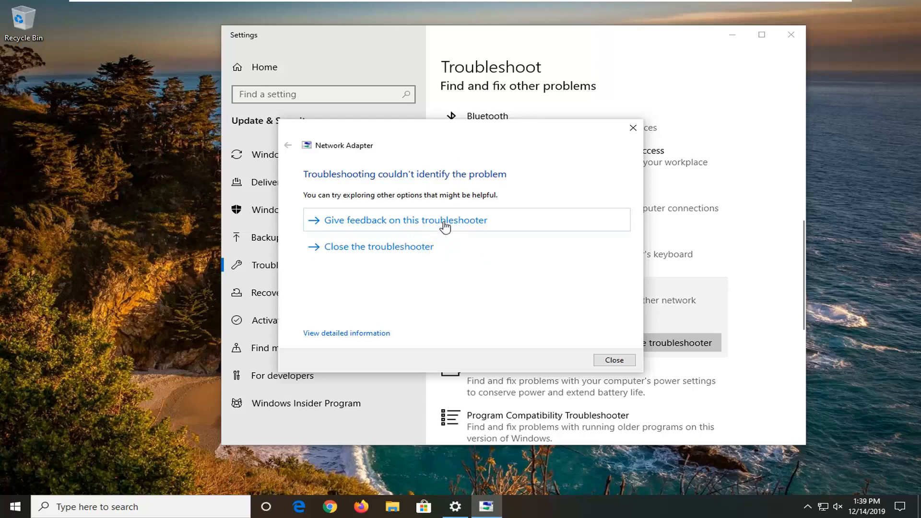
mouse_move(432, 229)
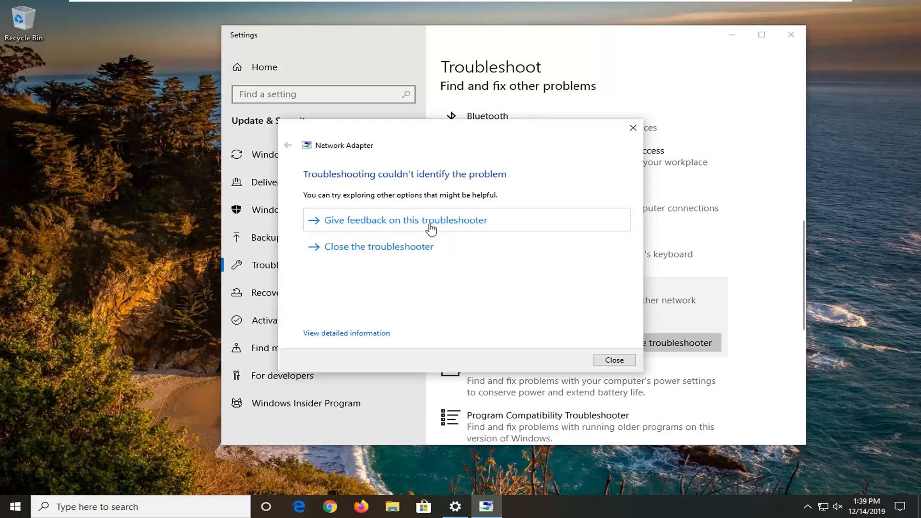
mouse_move(581, 335)
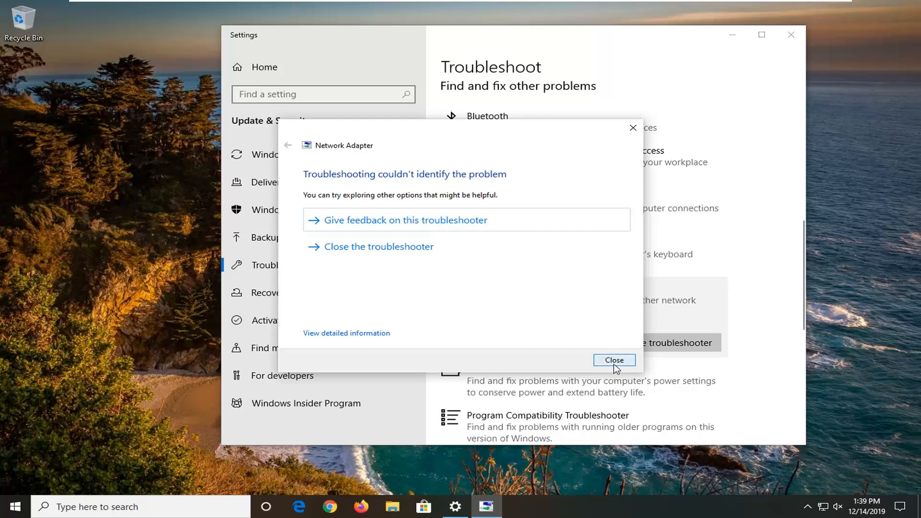
left_click(614, 360)
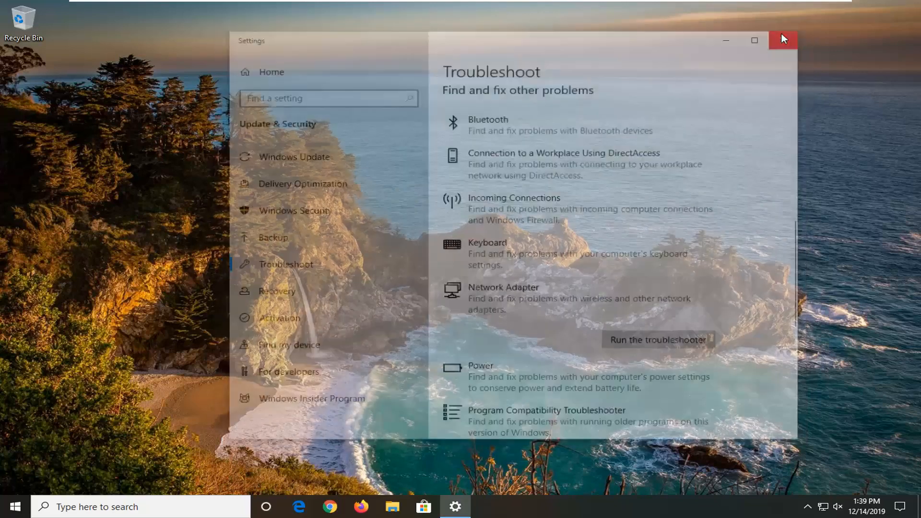
Search 'cmd' and launch Command Prompt as administrator, confirming the UAC prompt
left_click(14, 506)
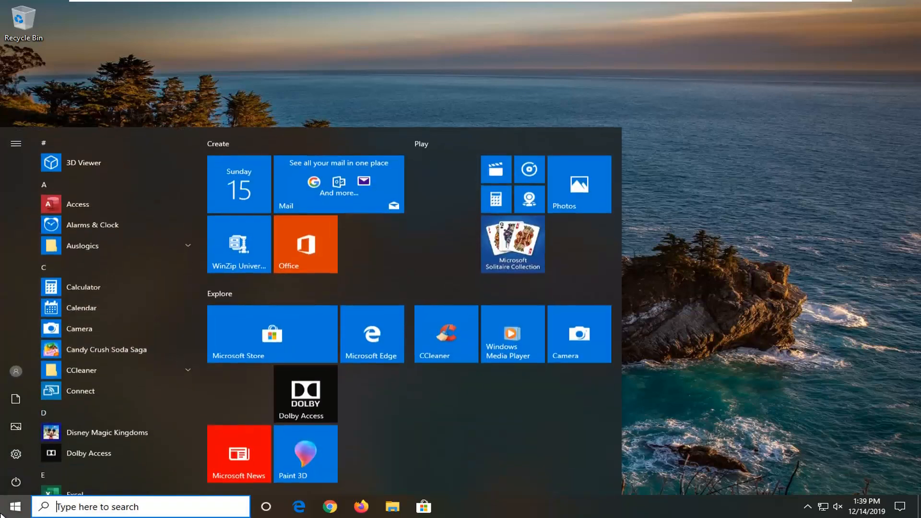
type("cmd")
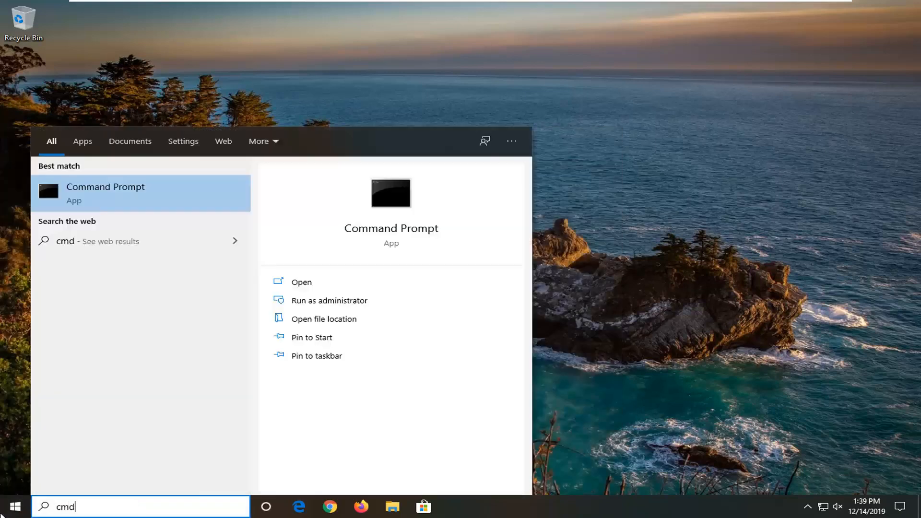
mouse_move(130, 211)
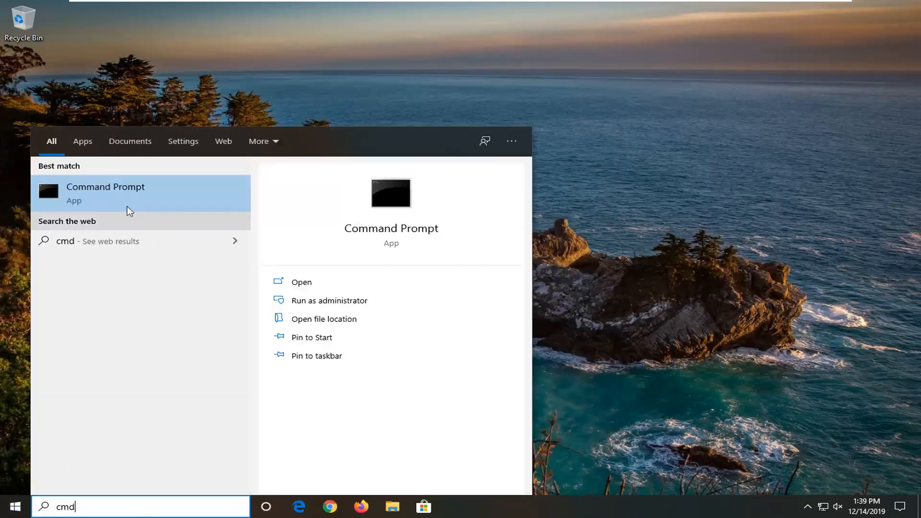
right_click(105, 193)
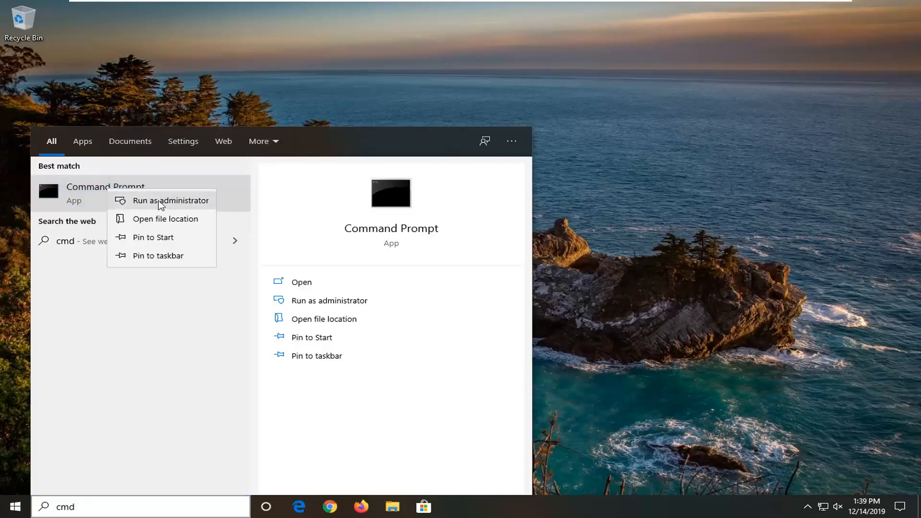
left_click(172, 201)
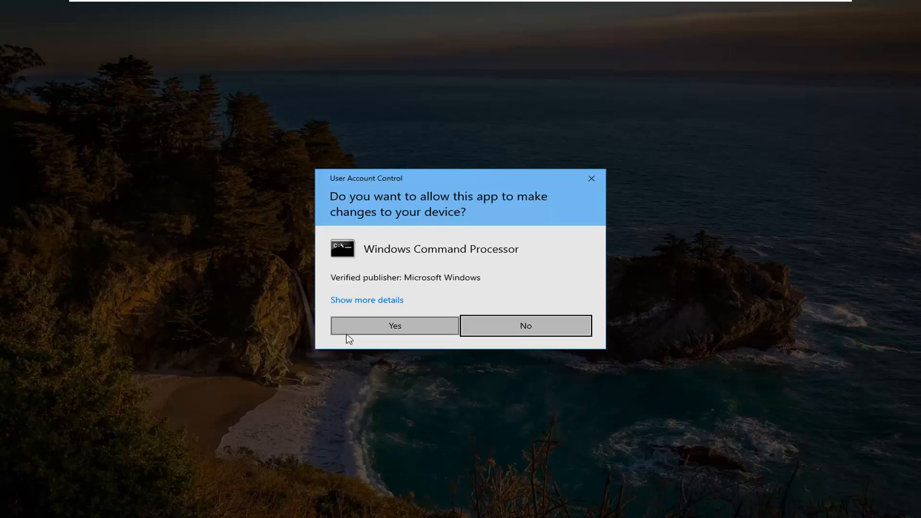
left_click(394, 325)
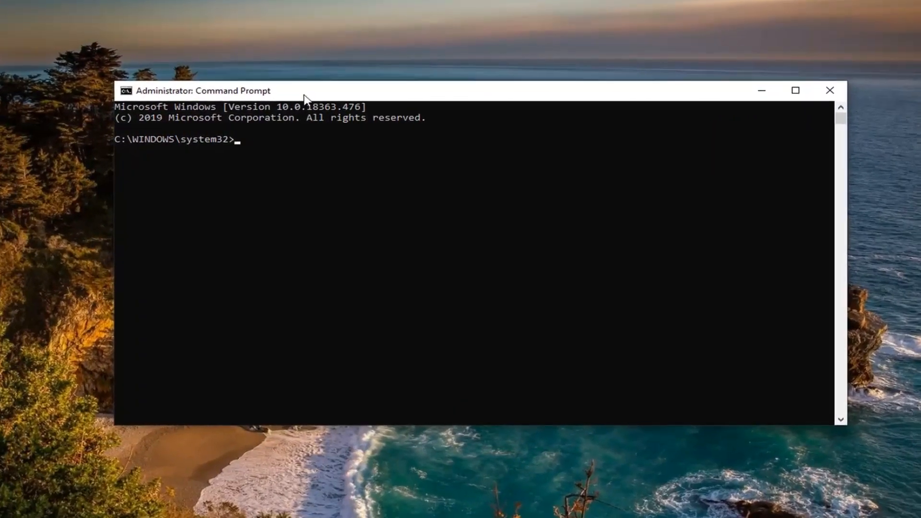
Run ipconfig /flushdns to flush the DNS resolver cache successfully
type("ip")
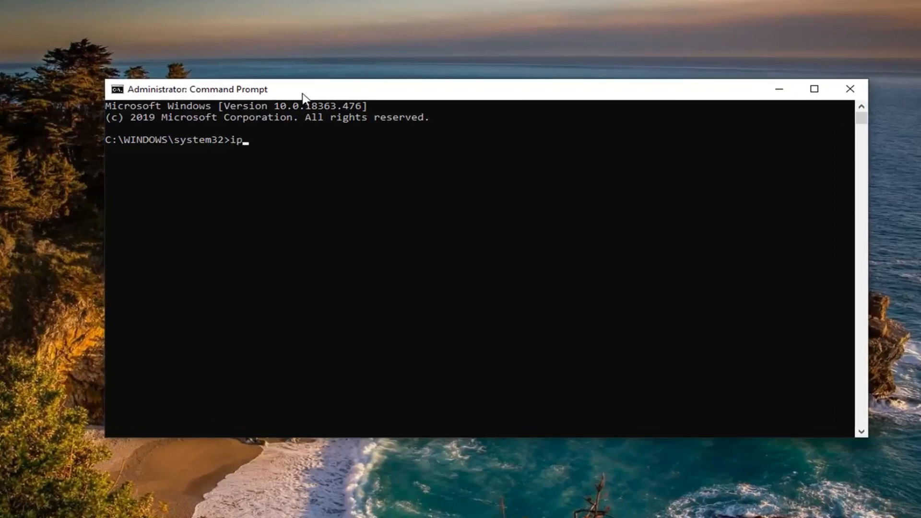
type("config /")
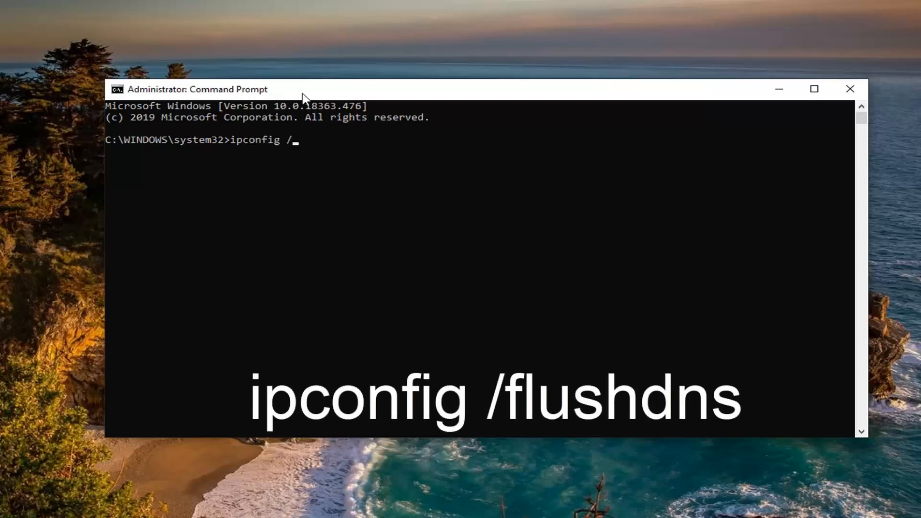
type("flushdns")
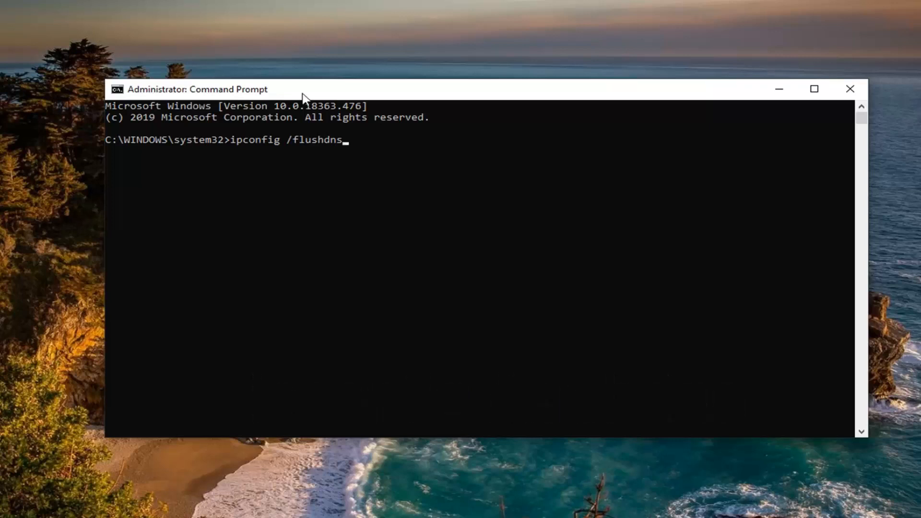
key("Enter")
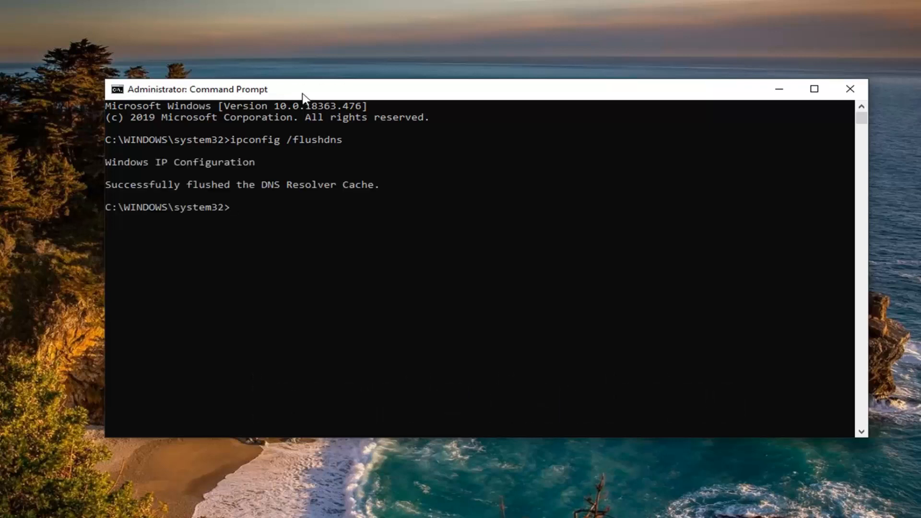
mouse_move(412, 190)
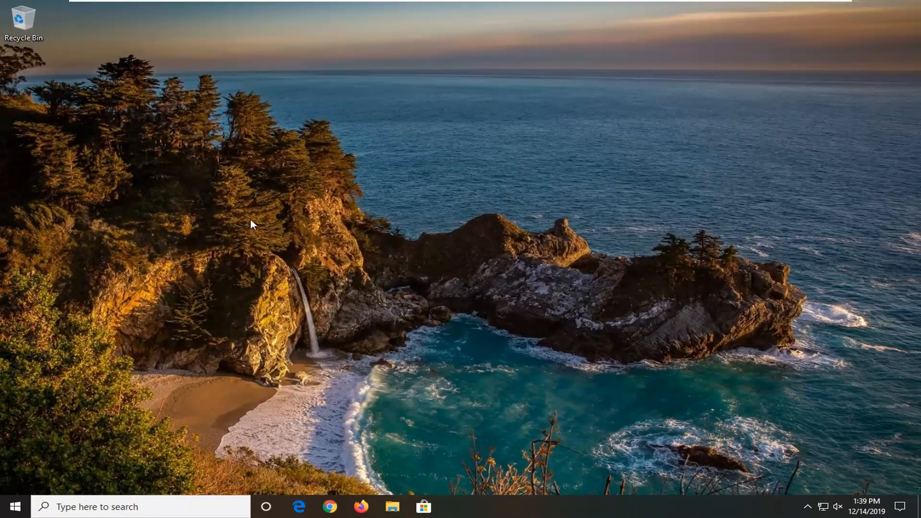
mouse_move(250, 223)
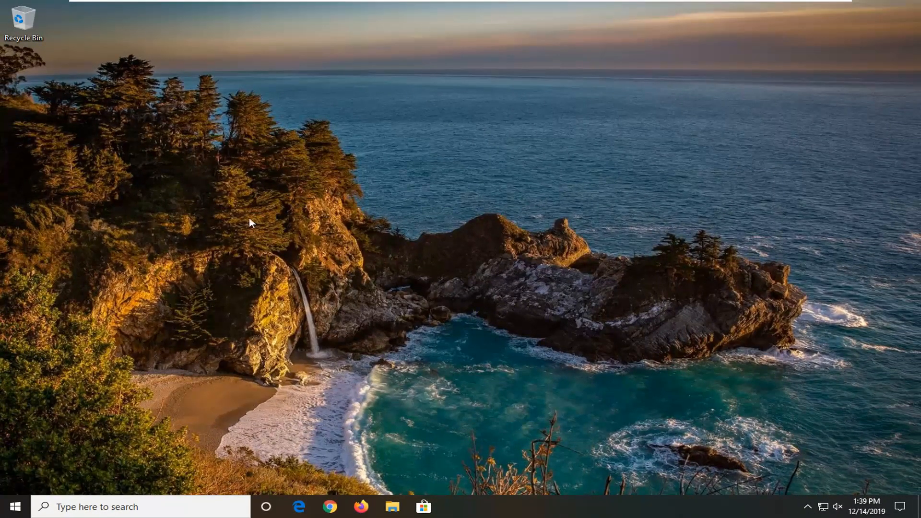
mouse_move(143, 282)
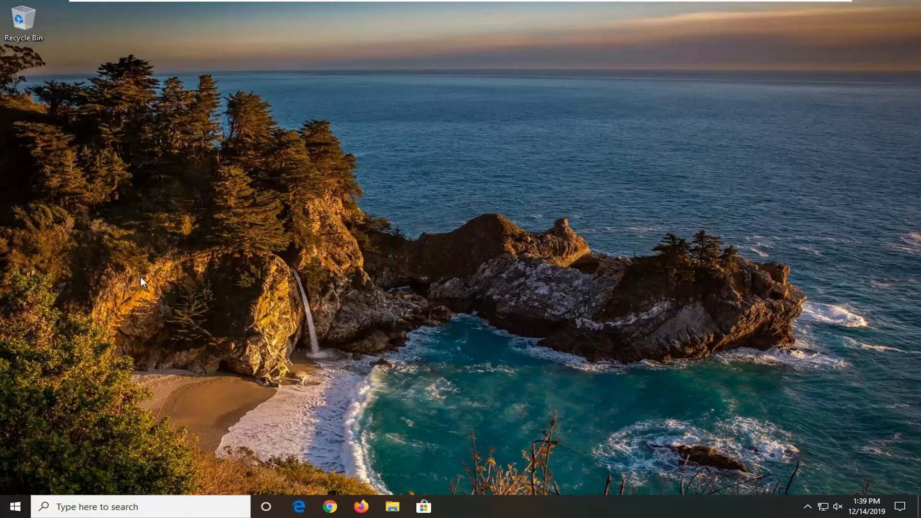
mouse_move(97, 315)
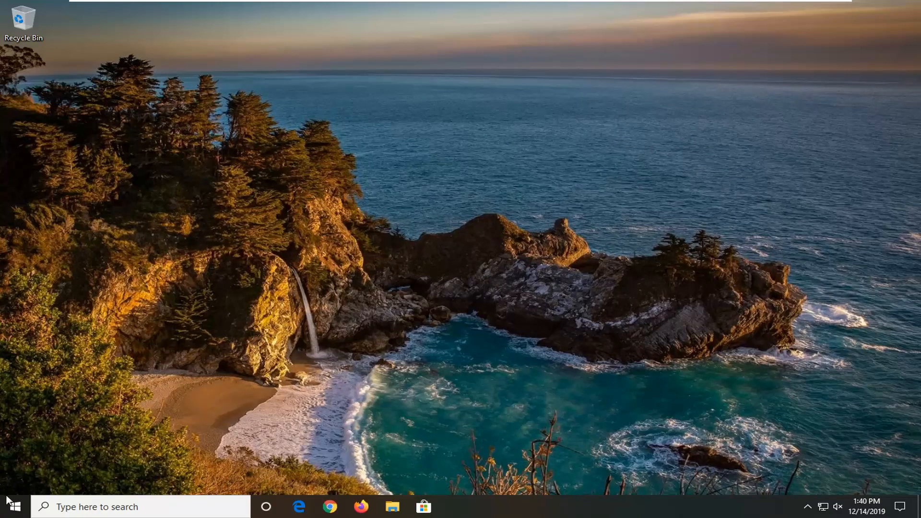
Search the Start menu for 'network status' to reach the Network reset page
left_click(12, 507)
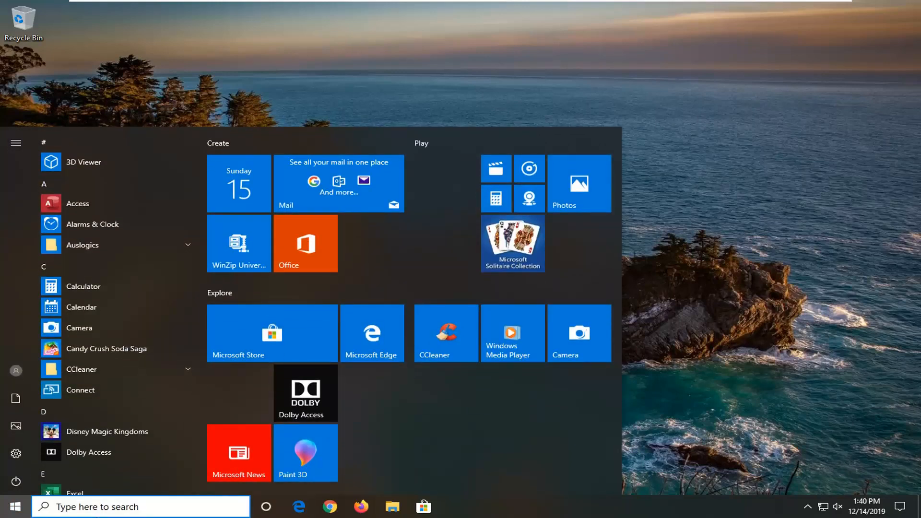
type("n")
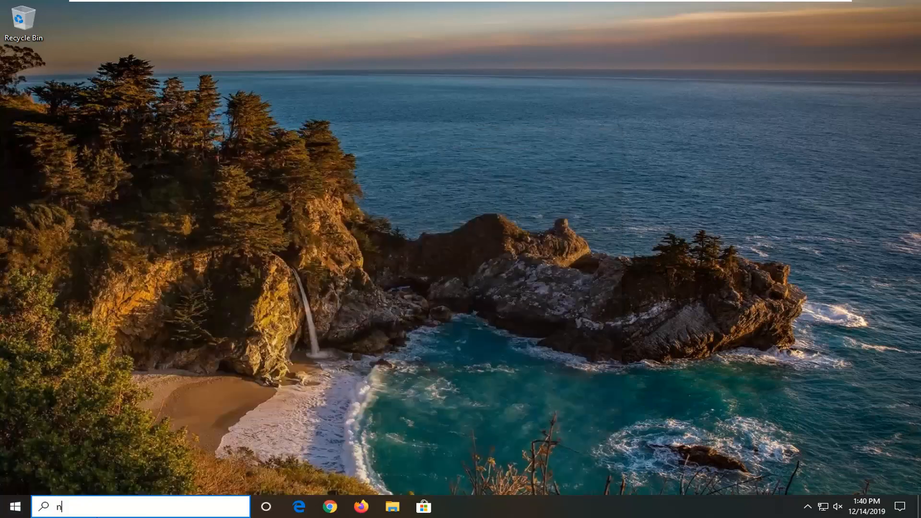
type("etwork status")
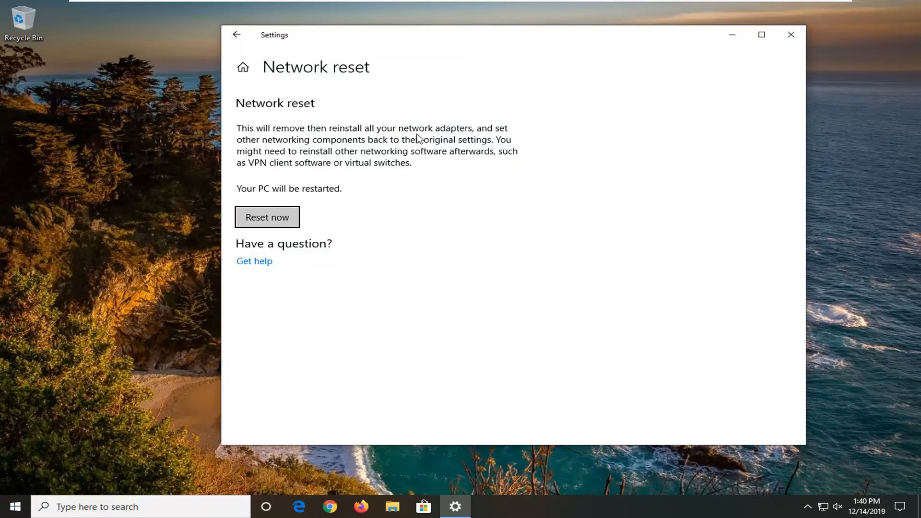
mouse_move(386, 152)
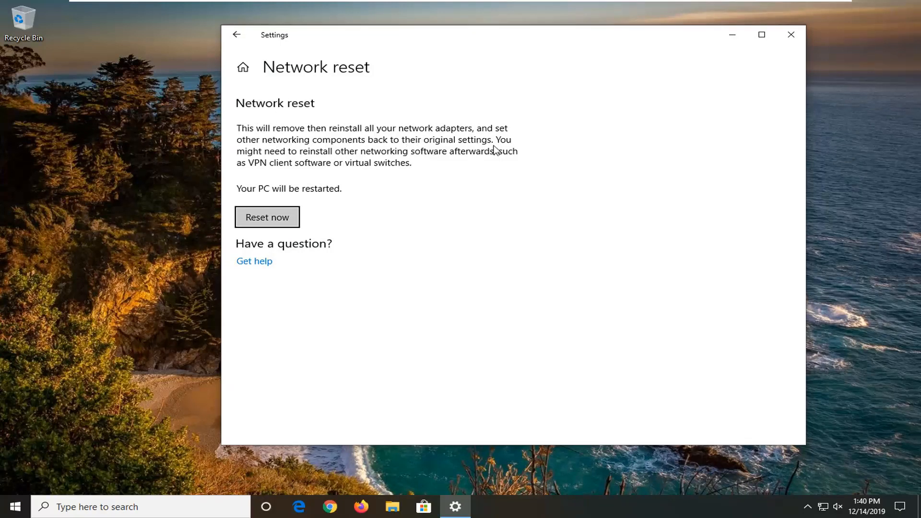
mouse_move(381, 162)
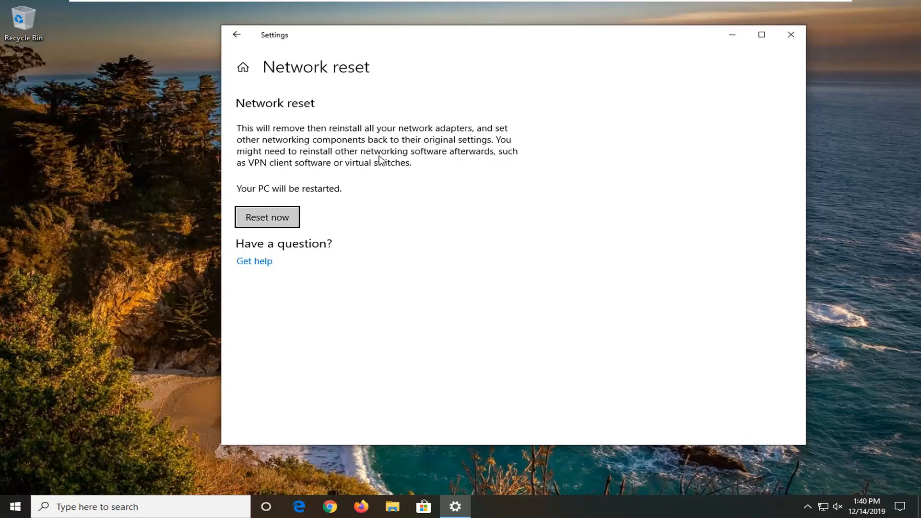
mouse_move(265, 183)
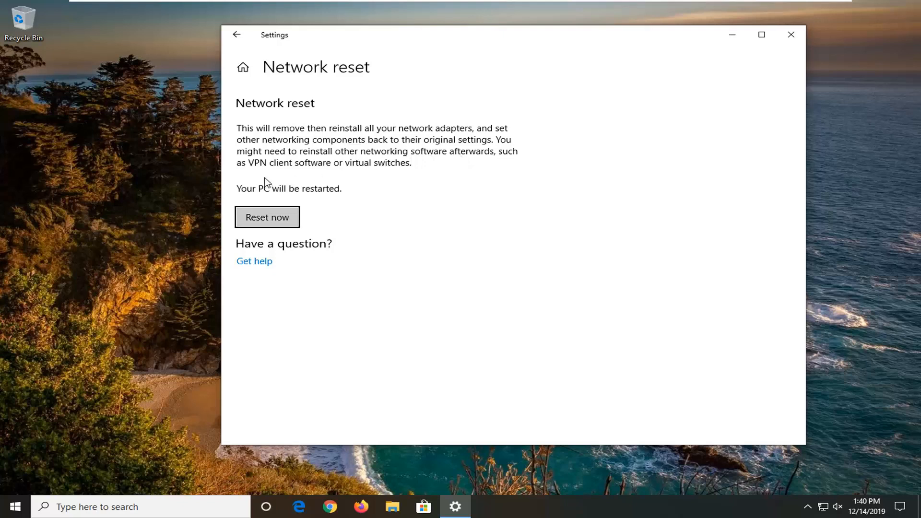
mouse_move(369, 168)
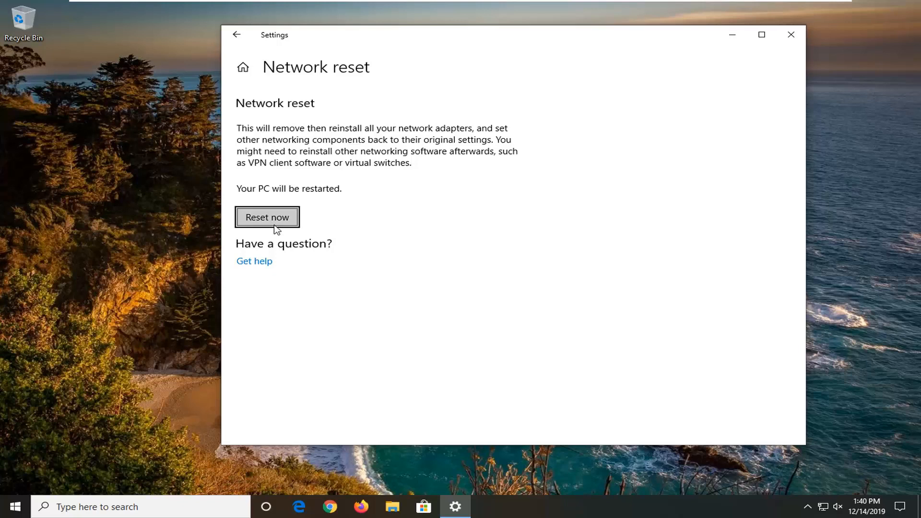
mouse_move(735, 182)
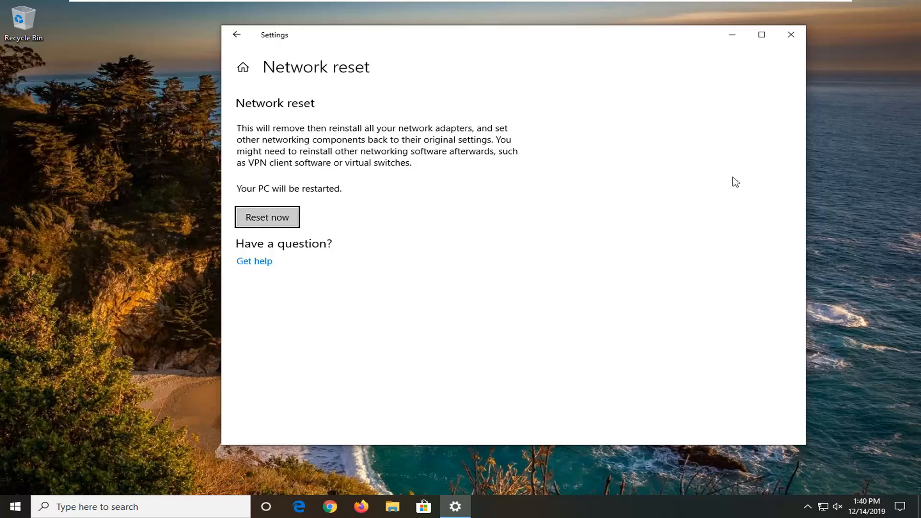
Close Settings from the Network reset page without resetting, leaving the desktop
left_click(790, 35)
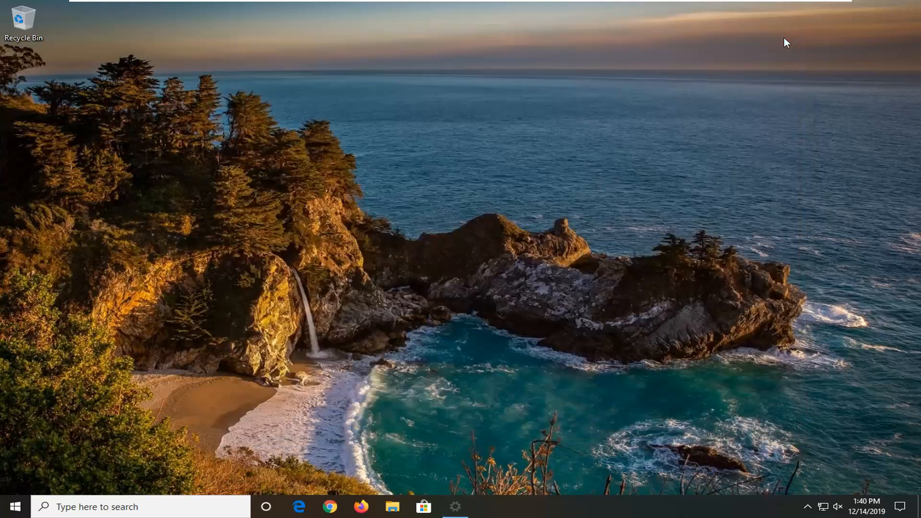